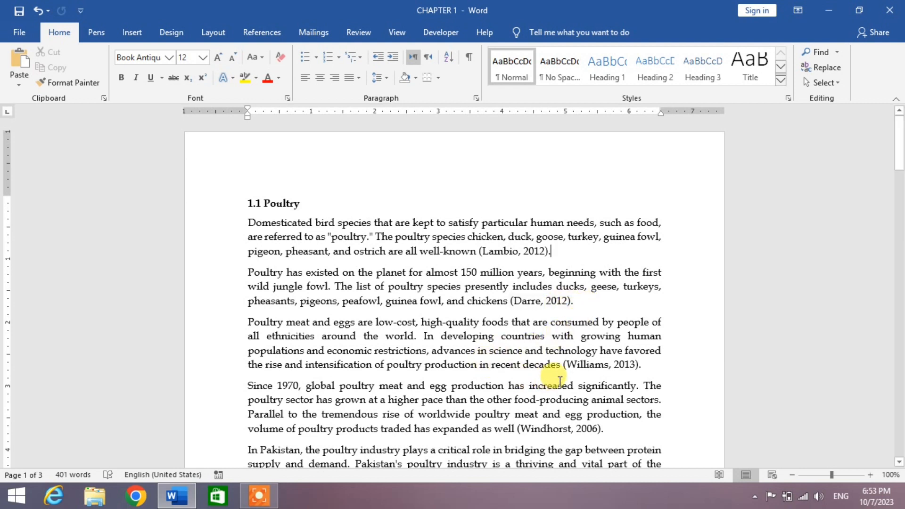
Select the Poultry paragraph sentence from "In developing countries" to "recent decades"
{"action": "left_click_drag", "start_coordinate": [386, 364], "coordinate": [559, 363]}
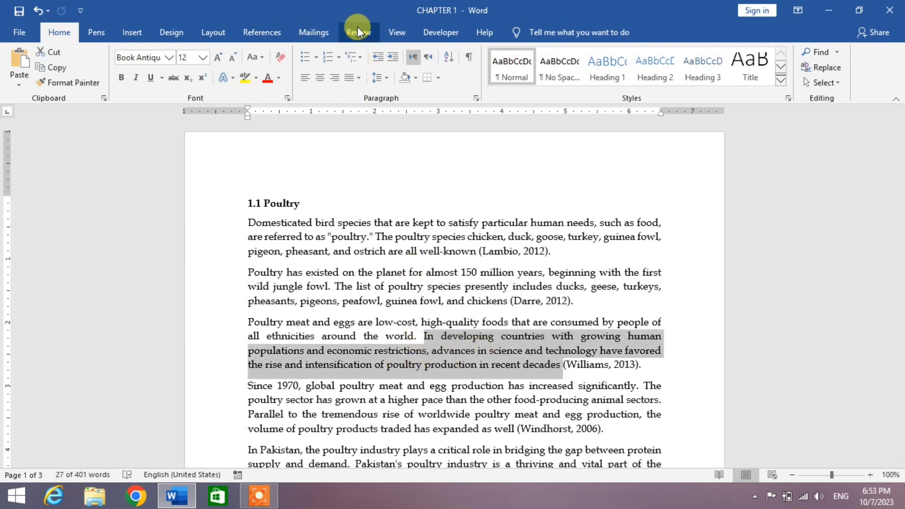
Add a new, empty margin comment to the selected sentence via Review > New Comment
{"action": "left_click", "coordinate": [358, 33]}
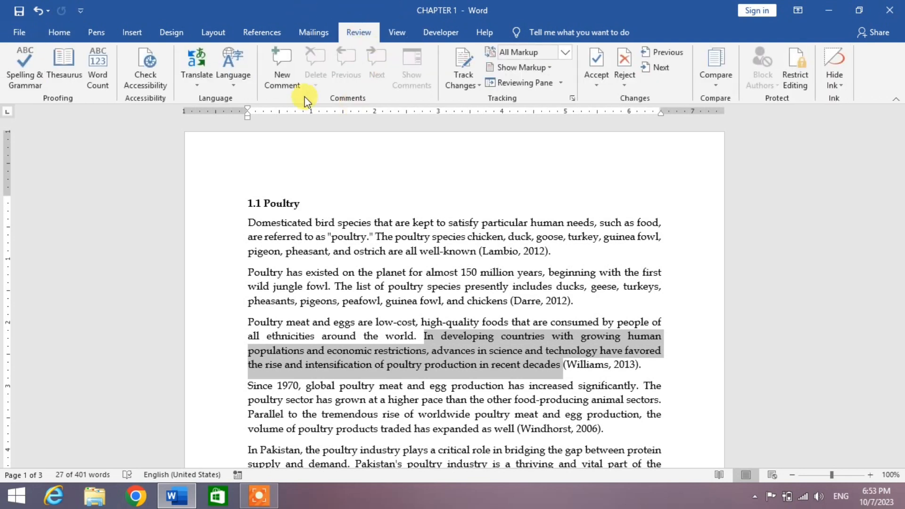
{"action": "left_click", "coordinate": [281, 66]}
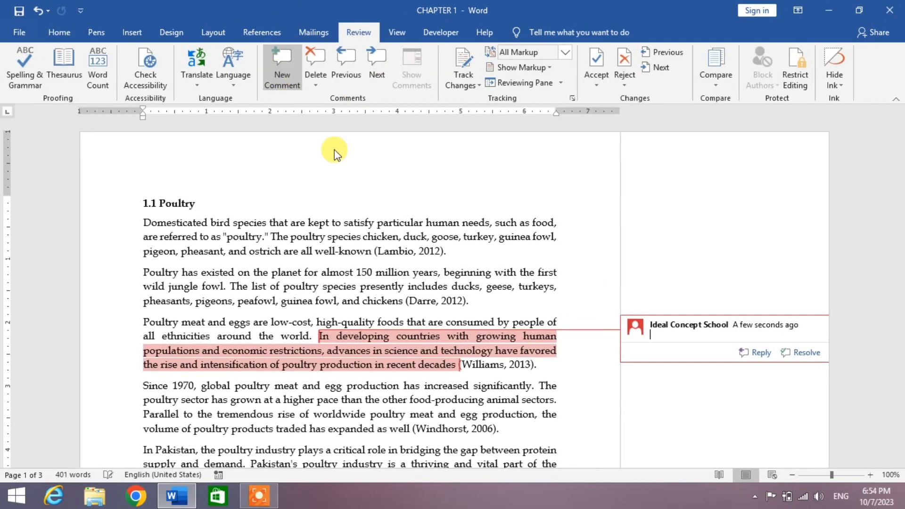
{"action": "mouse_move", "coordinate": [661, 337]}
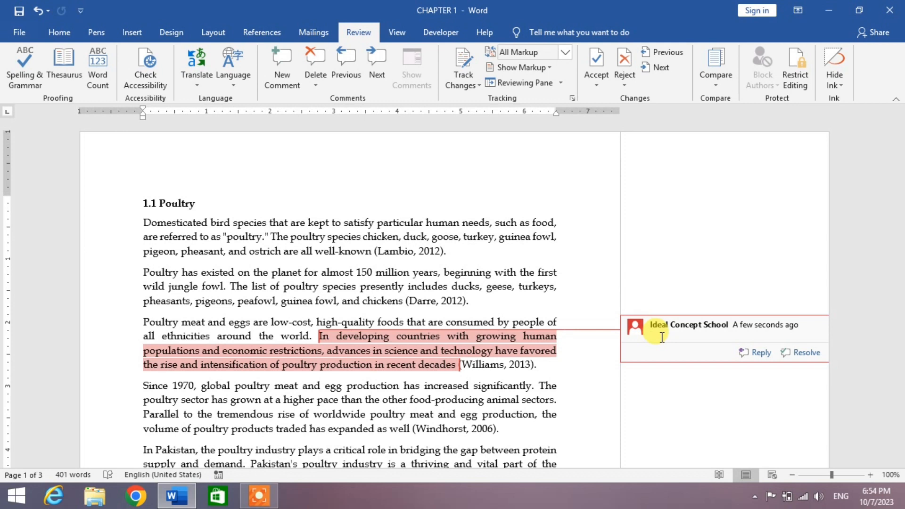
Fill the comment balloon with "Please Check this sentence"
{"action": "type", "text": "Please"}
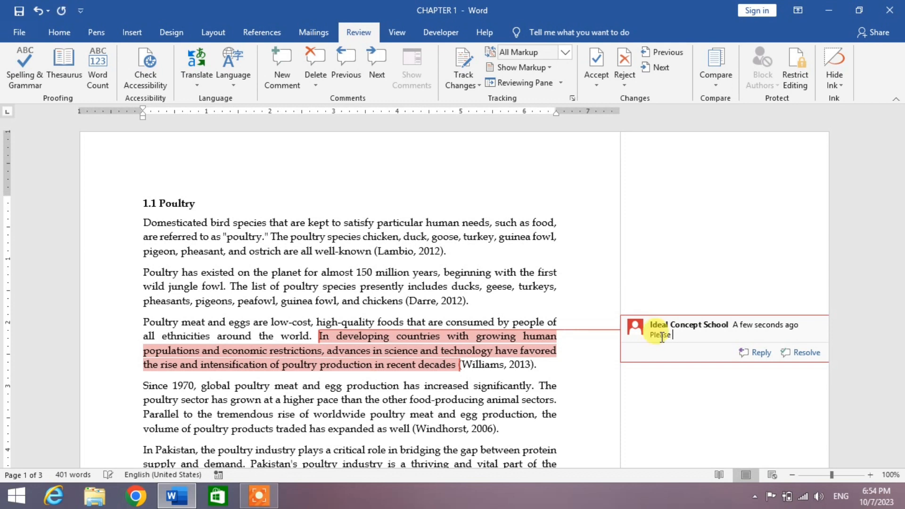
{"action": "type", "text": "Check this sente"}
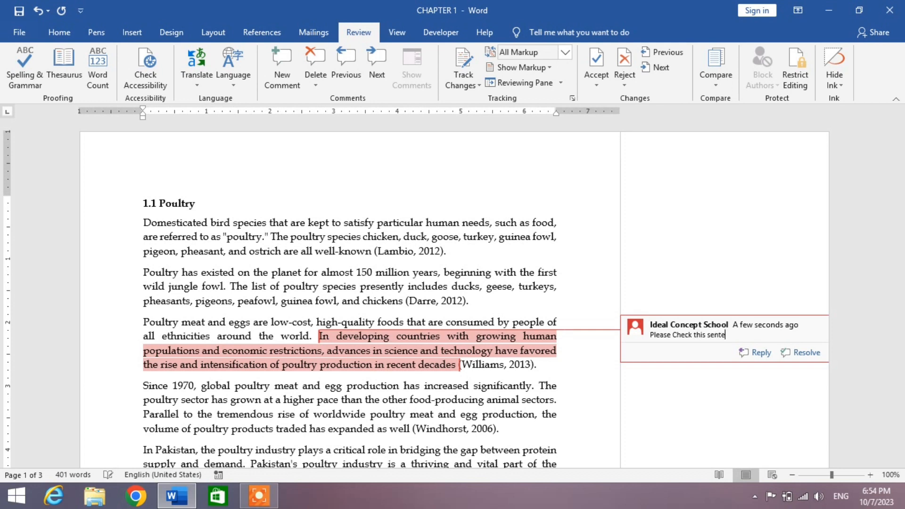
{"action": "type", "text": "nce"}
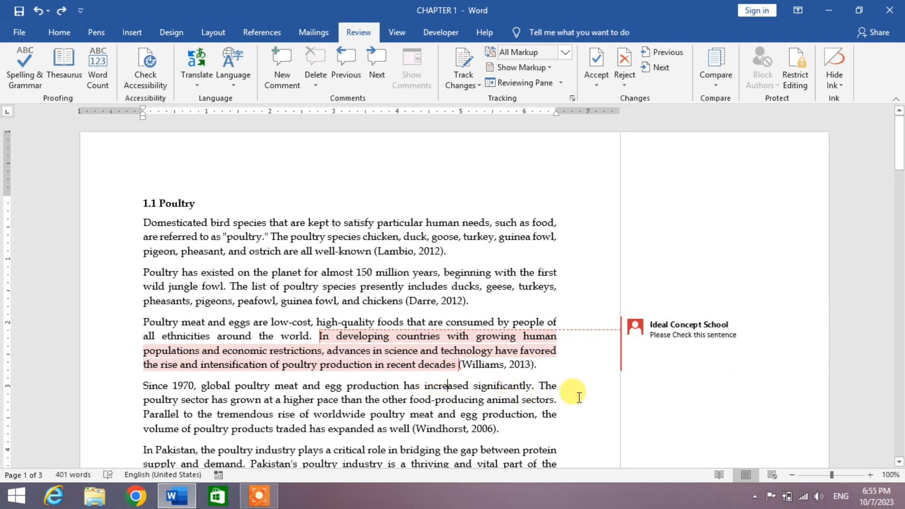
{"action": "mouse_move", "coordinate": [655, 396]}
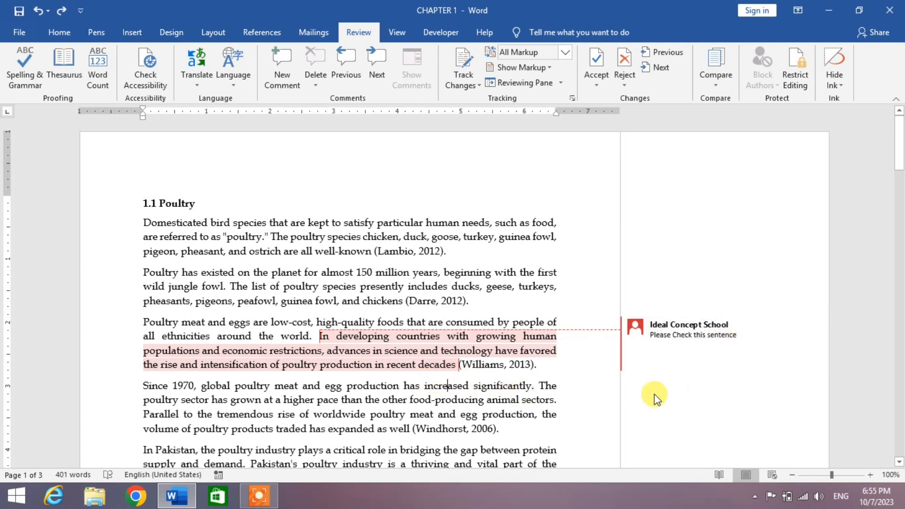
{"action": "mouse_move", "coordinate": [424, 364]}
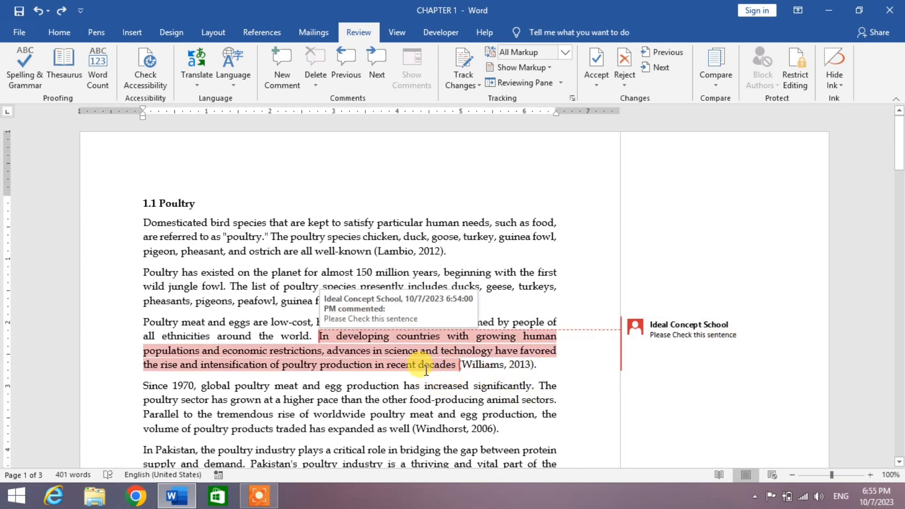